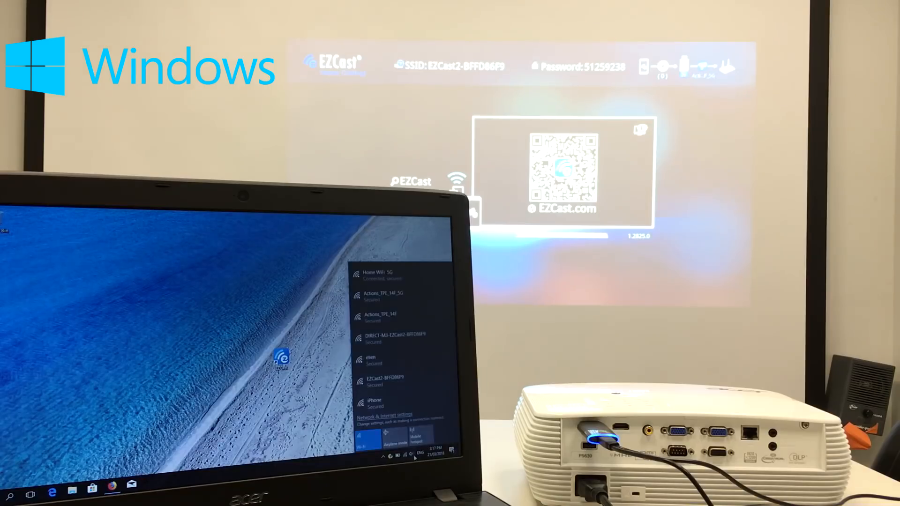
- Join the EZCast2-BFFD86F9 Wi-Fi network using the security key shown on the projector
left_click(385, 337)
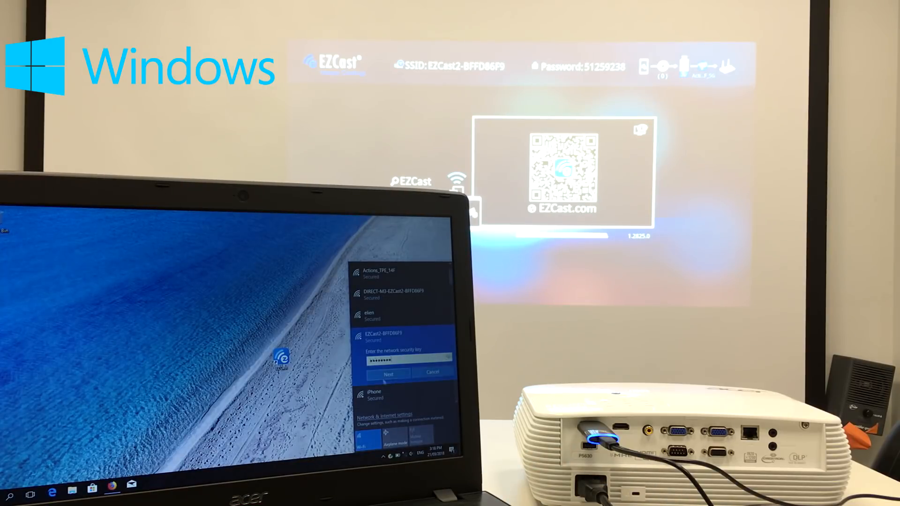
left_click(387, 374)
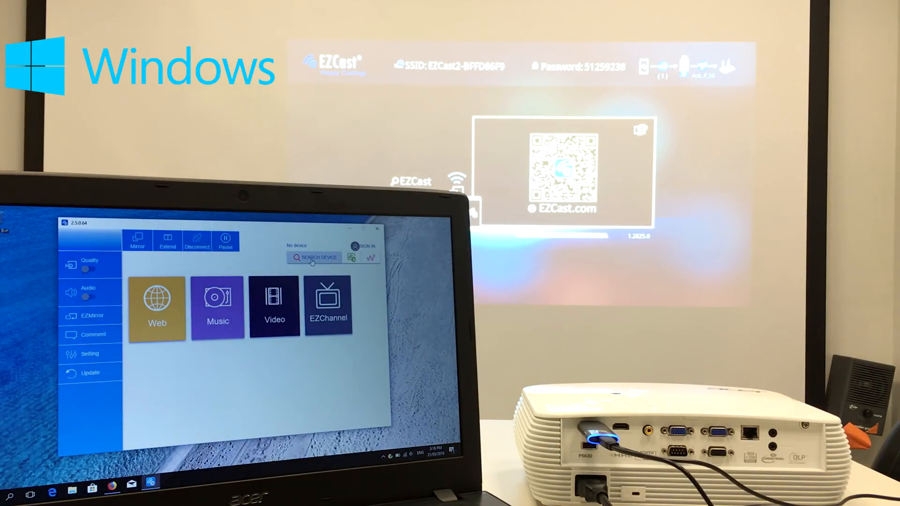
- Connect to EZCast2-BFFD86F9 and start mirroring, accepting the 1920x1080 resolution
left_click(313, 257)
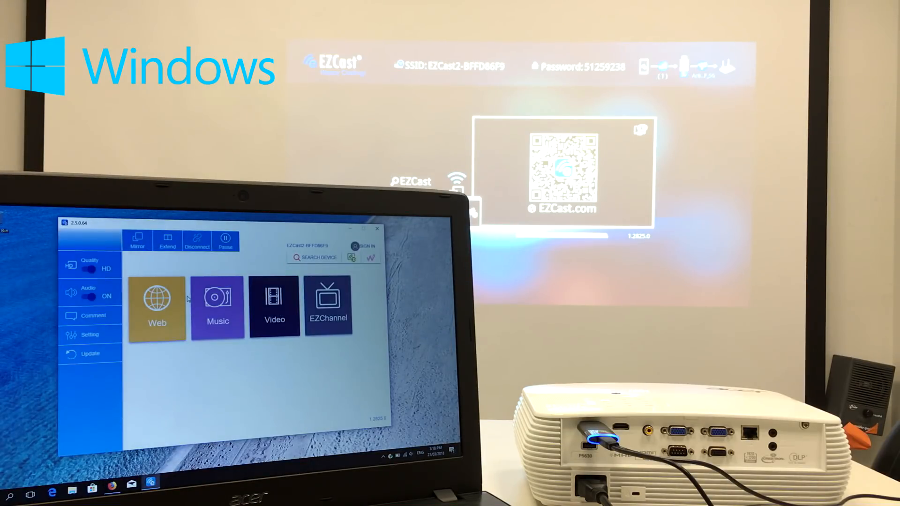
left_click(137, 239)
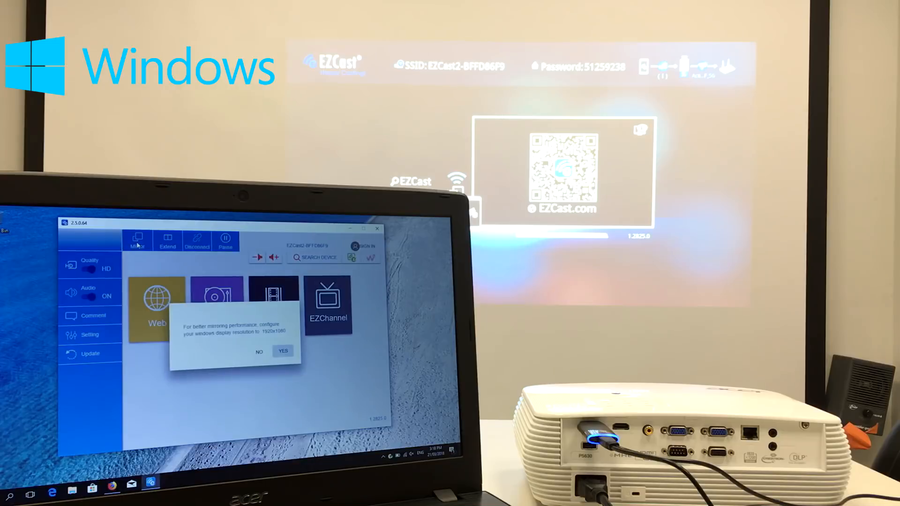
left_click(282, 351)
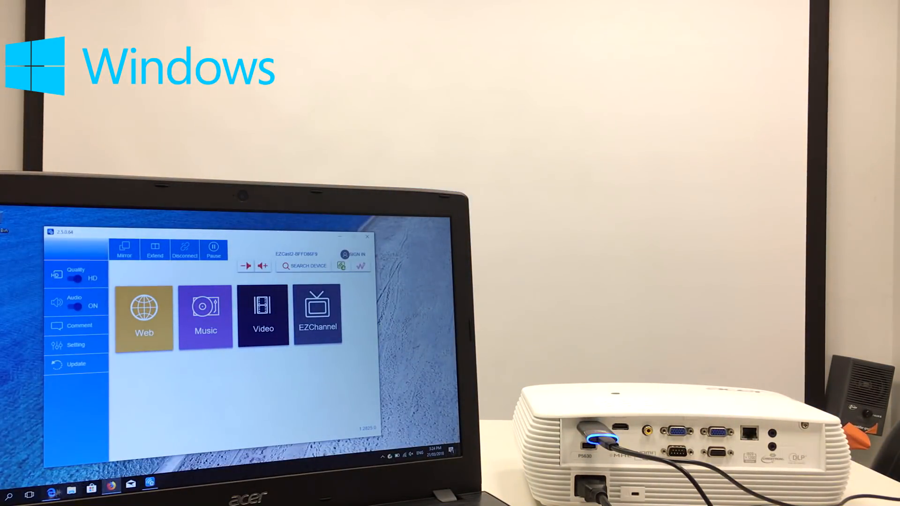
- Browse the ezcast.com EZCast 2 and EZCast 4K product page on the projector
left_click(144, 317)
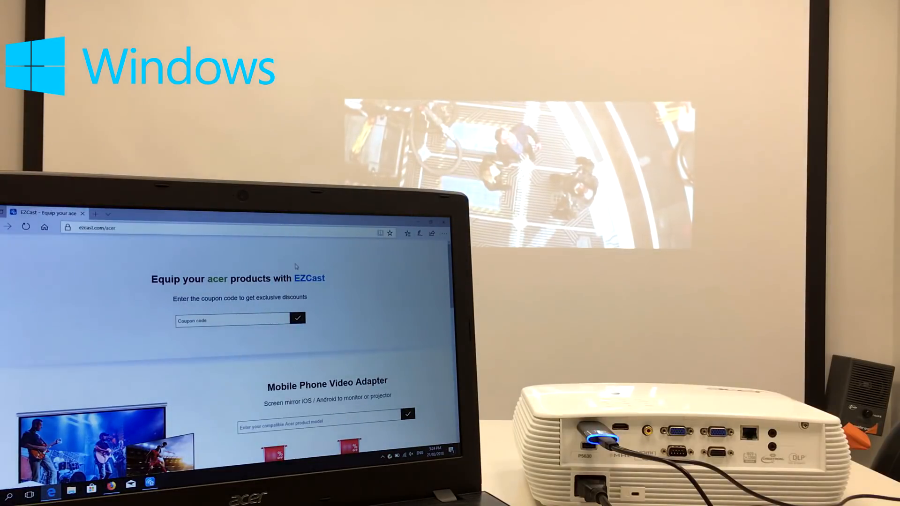
scroll("down", 3)
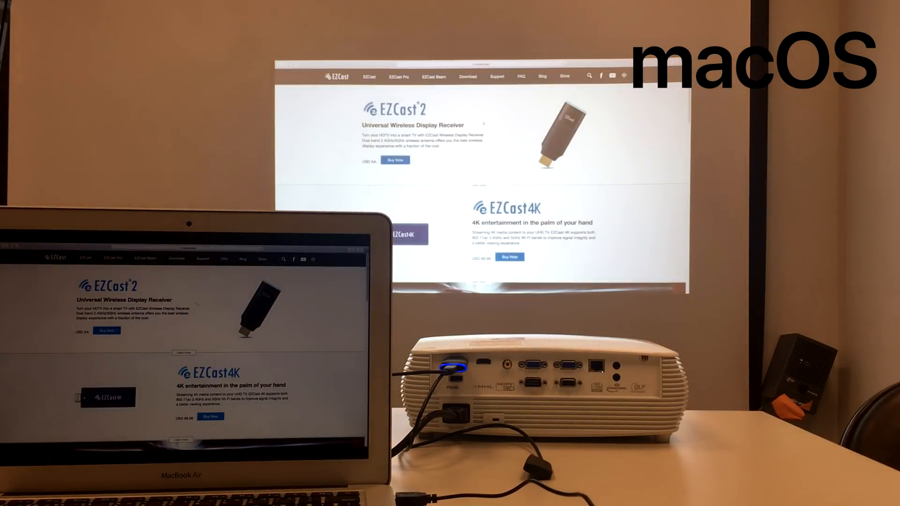
scroll("down", 3)
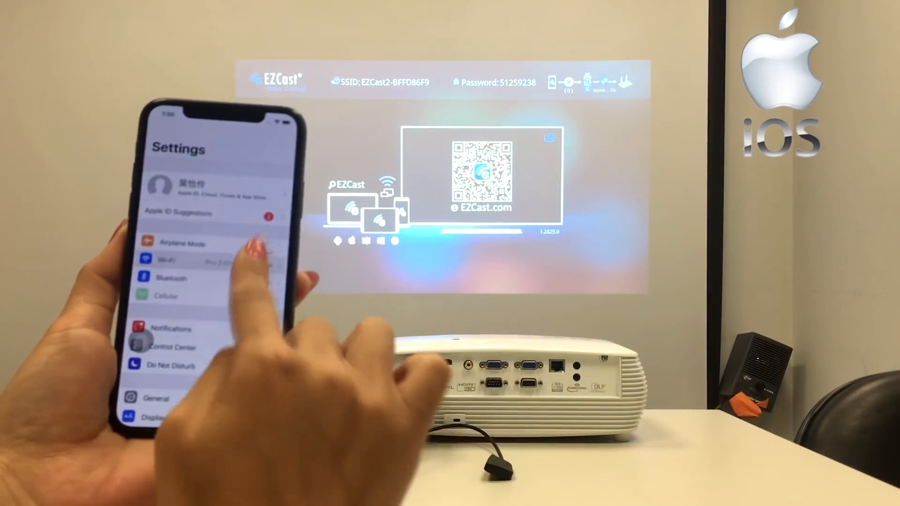
- Mirror the iPhone to EZCast2-BFFD86F9 via Control Center's Screen Mirroring list
left_click(166, 260)
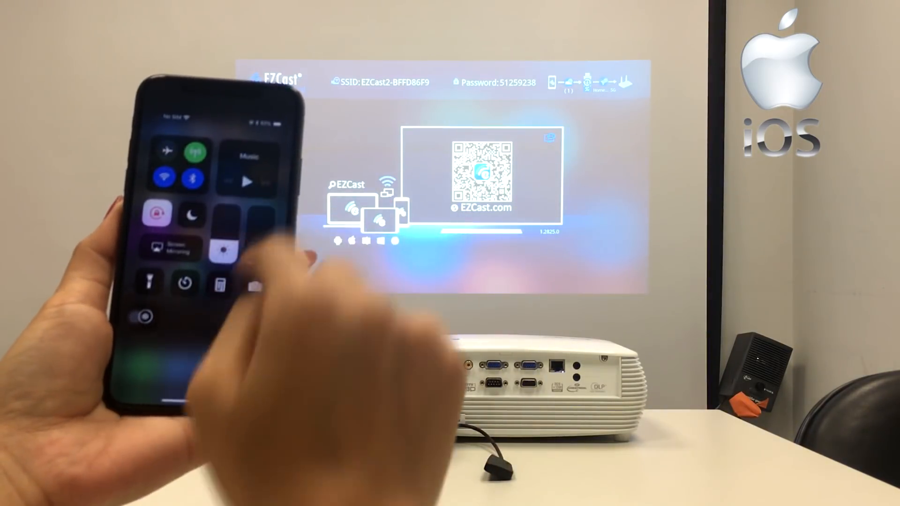
left_click(168, 246)
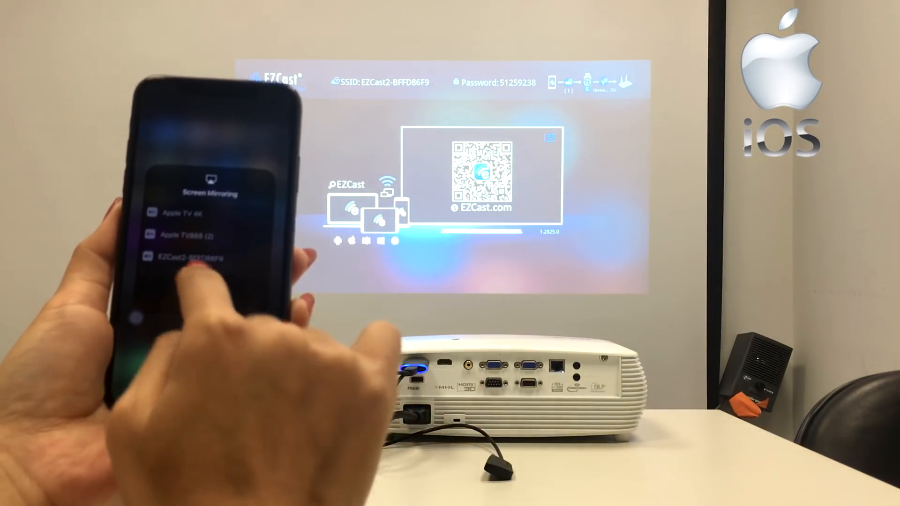
left_click(189, 258)
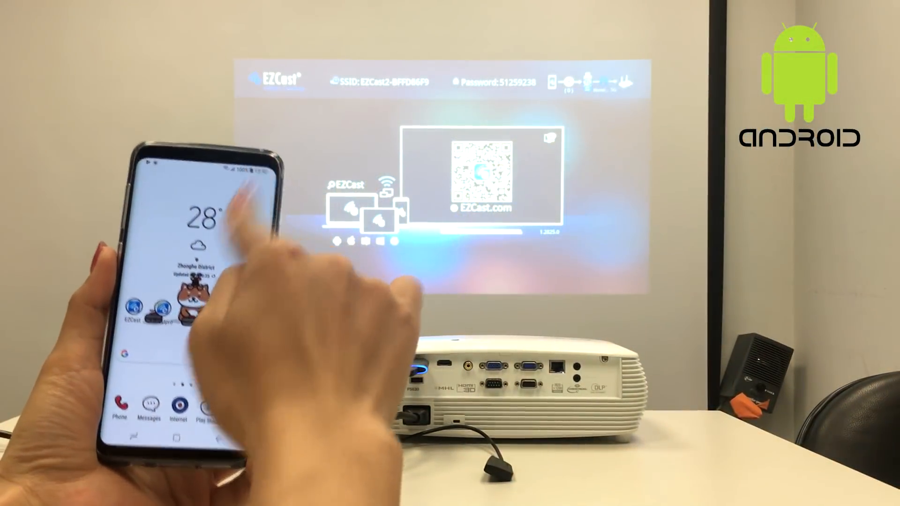
- Mirror the Android phone to EZCast2-BFFD86F9 with Smart View and show the Movies album
left_click_drag(201, 161, 201, 259)
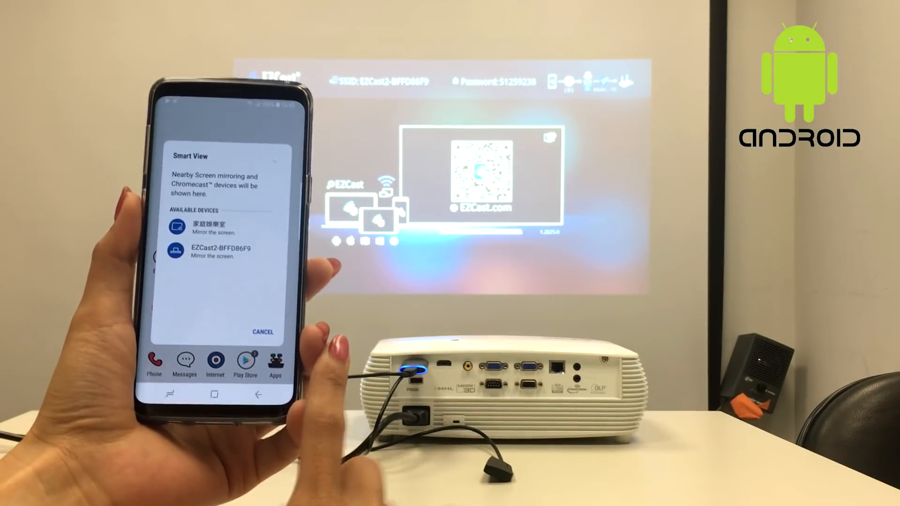
left_click(225, 248)
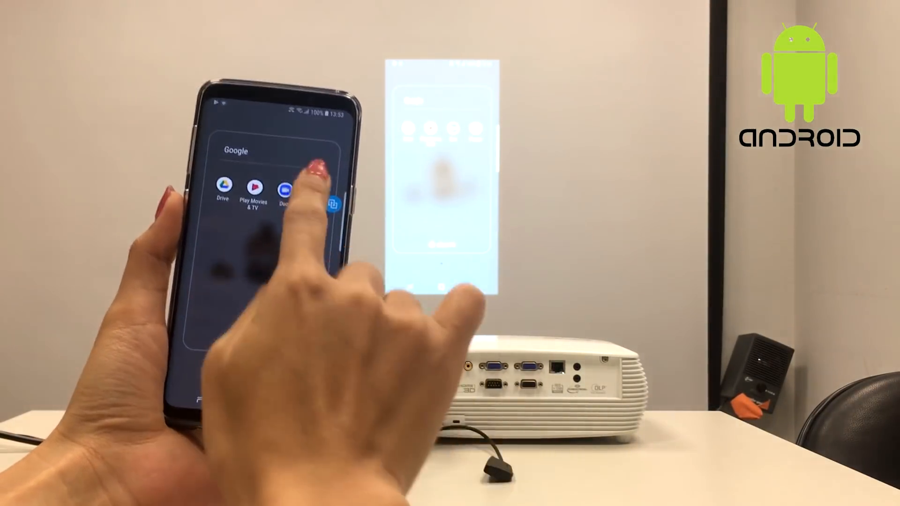
left_click(254, 186)
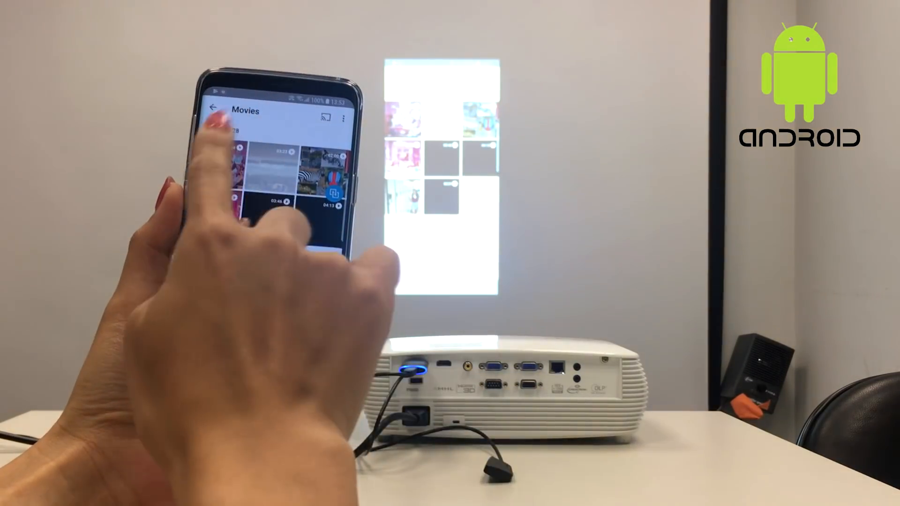